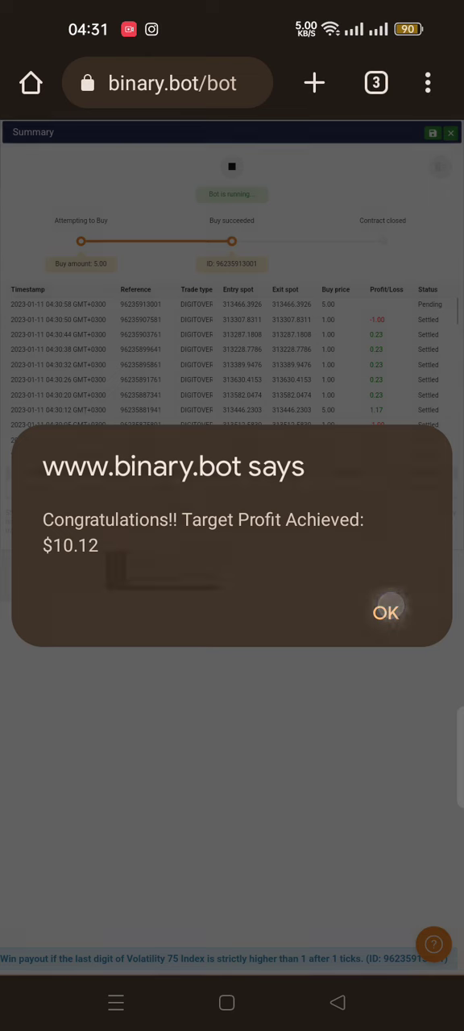
- Accept the 'Congratulations!! Target Profit Achieved' alert to return to the 64-run summary
click(385, 612)
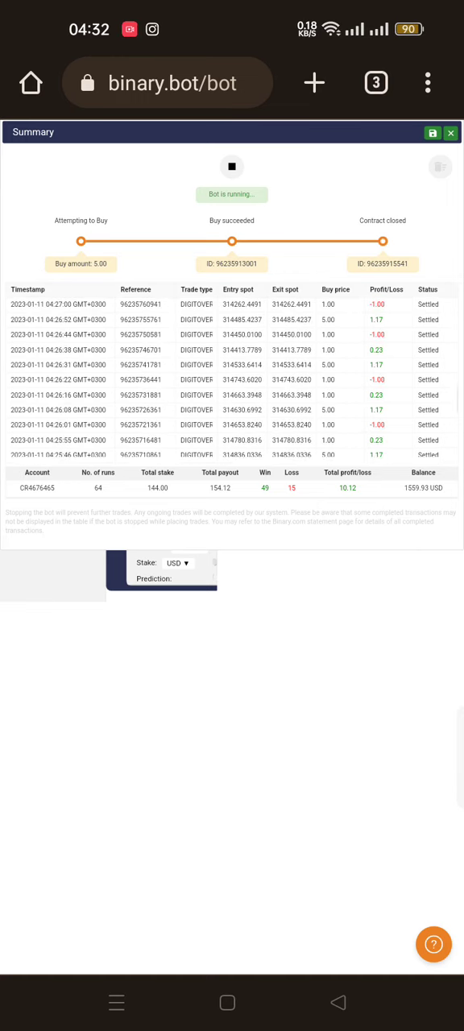
scroll(down, 3)
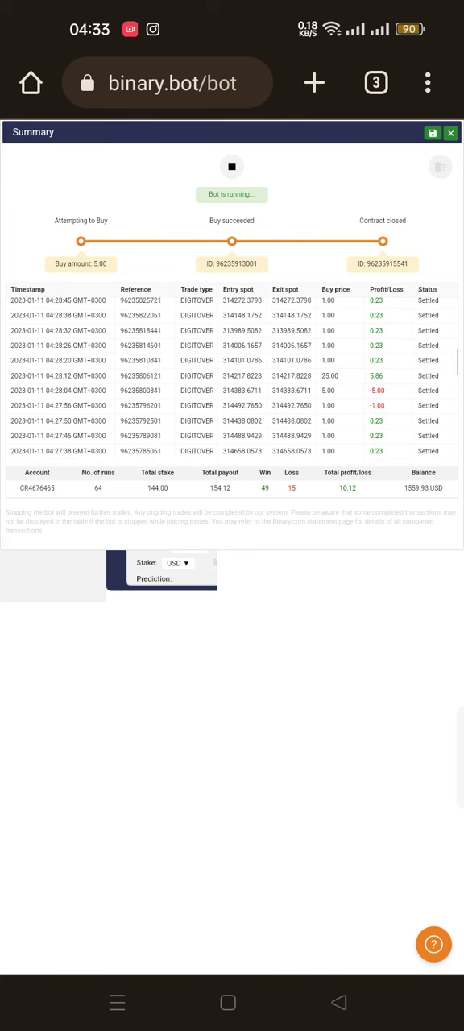
click(340, 391)
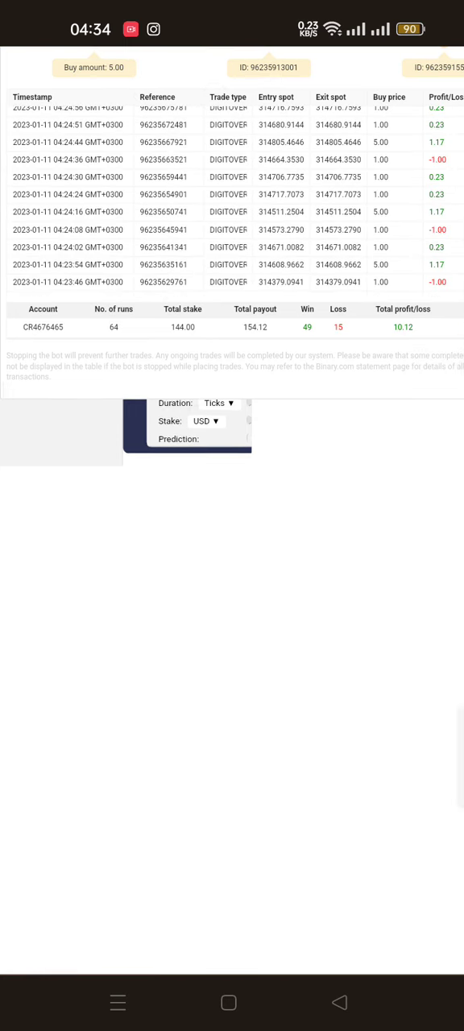
click(68, 281)
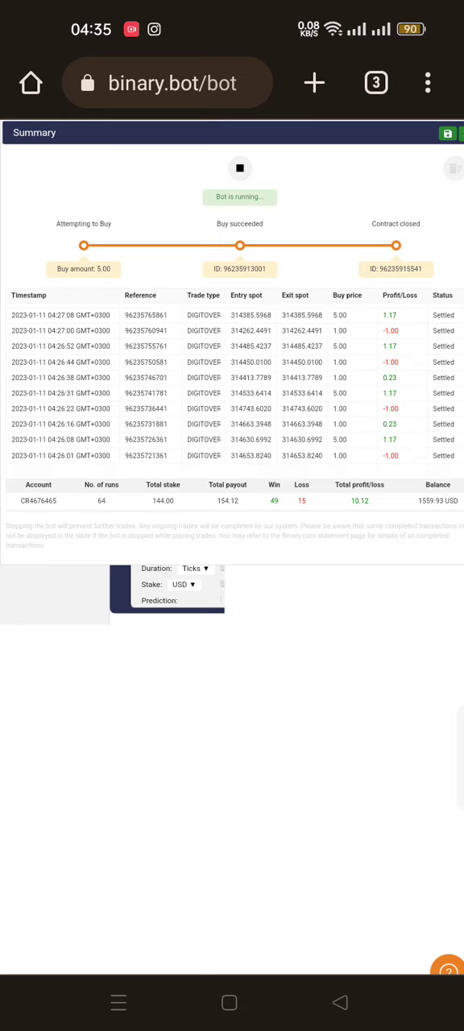
scroll(down, 3)
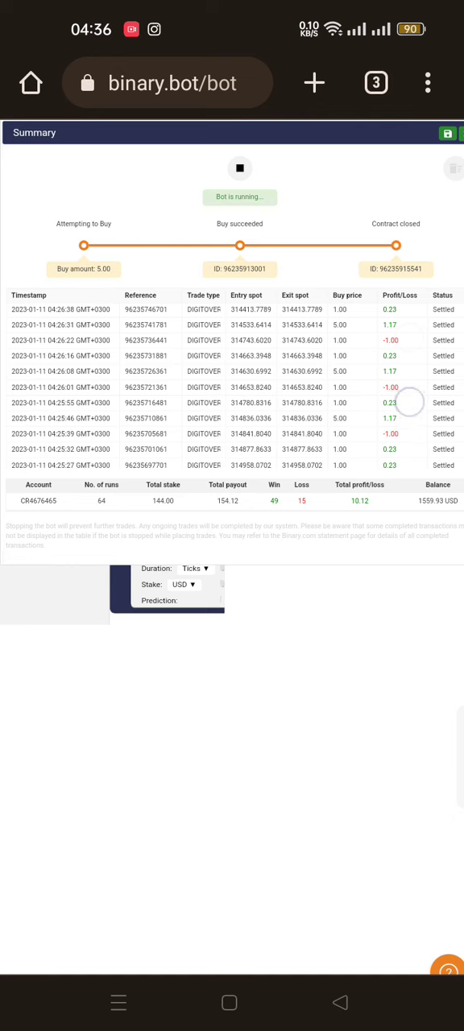